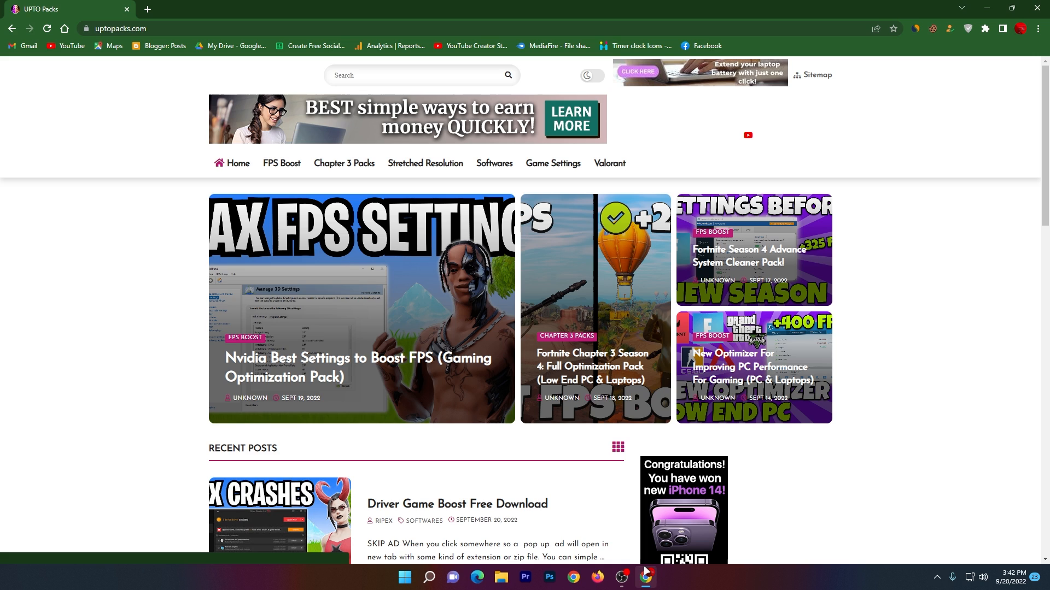
{"action": "mouse_move", "coordinate": [309, 390]}
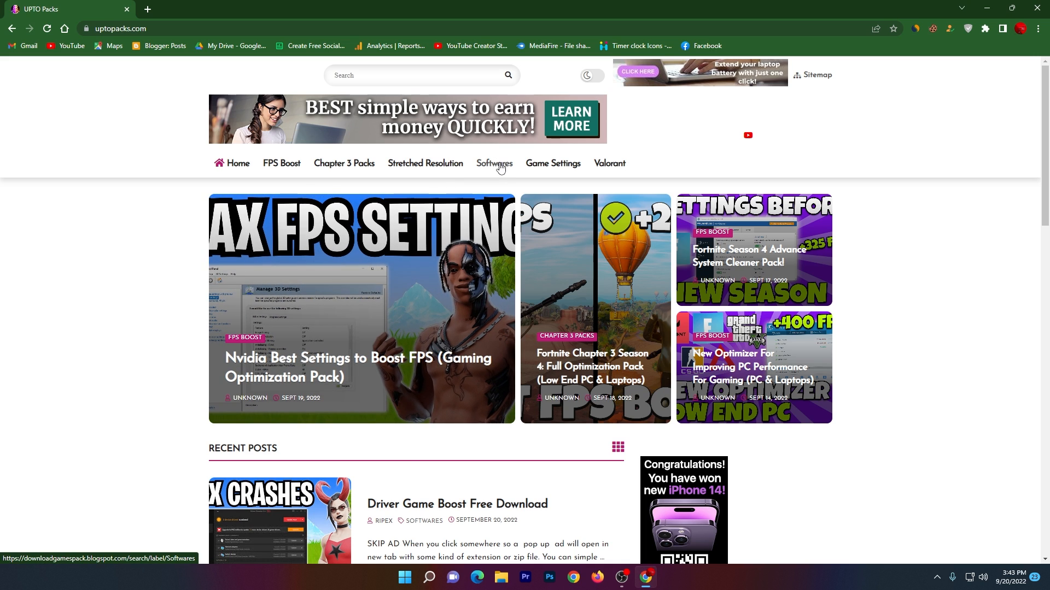
- Browse the Softwares category listing posts such as Driver Game Boost and RAZER CORTEX
{"action": "left_click", "coordinate": [494, 163]}
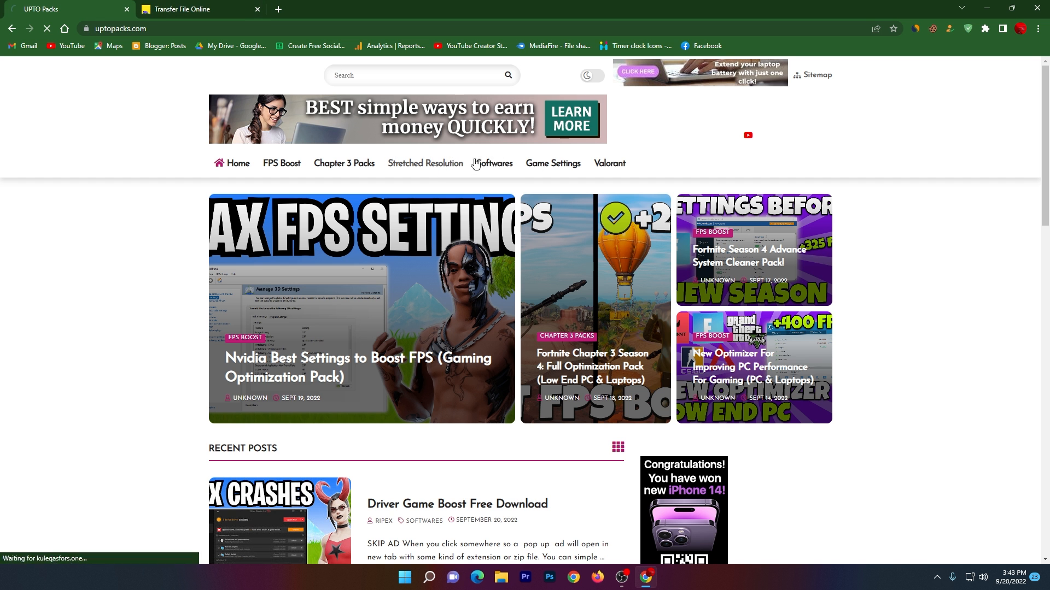
{"action": "left_click", "coordinate": [495, 163]}
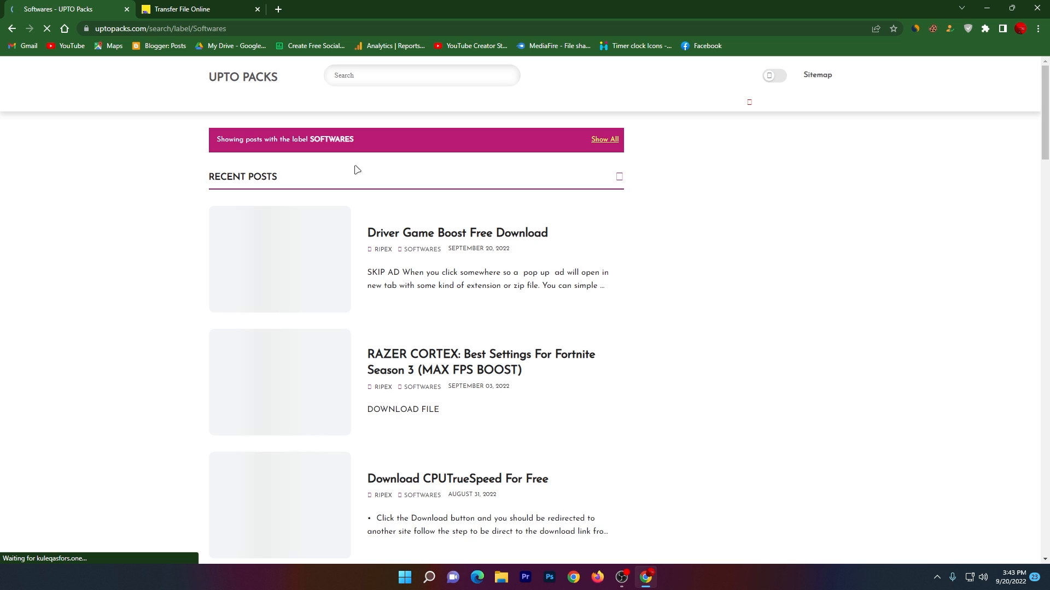
{"action": "scroll", "scroll_direction": "down", "scroll_amount": 3}
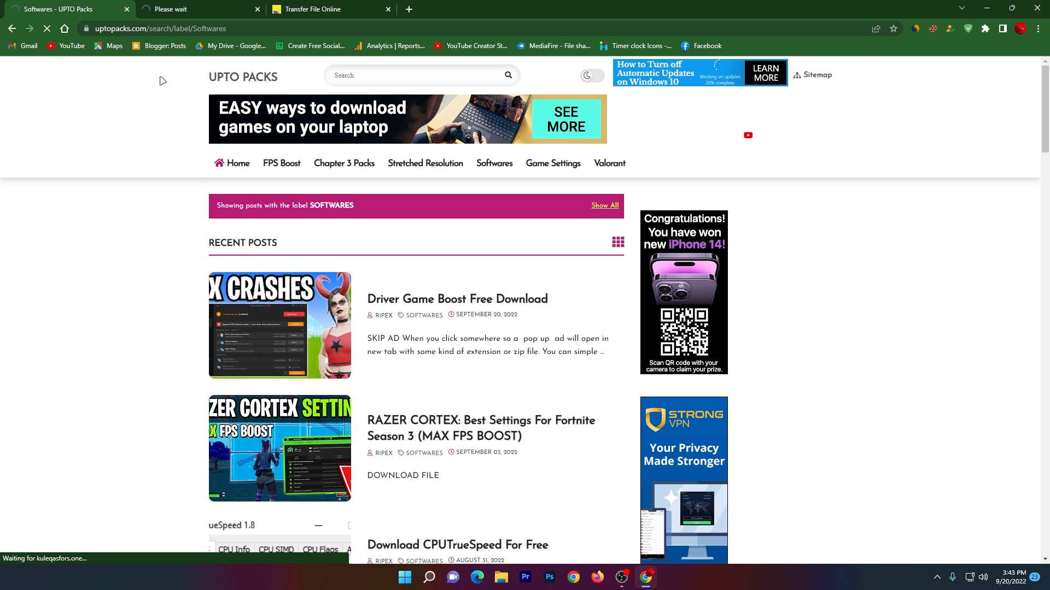
- Download the Driver Game Boost file from its Free Download post
{"action": "left_click", "coordinate": [457, 299]}
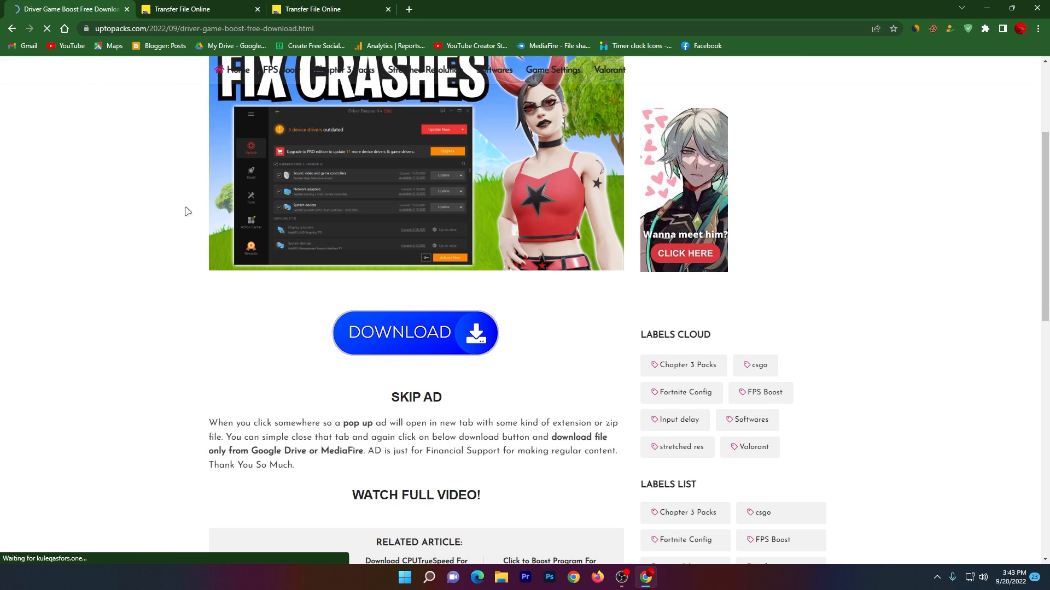
{"action": "left_click", "coordinate": [415, 332]}
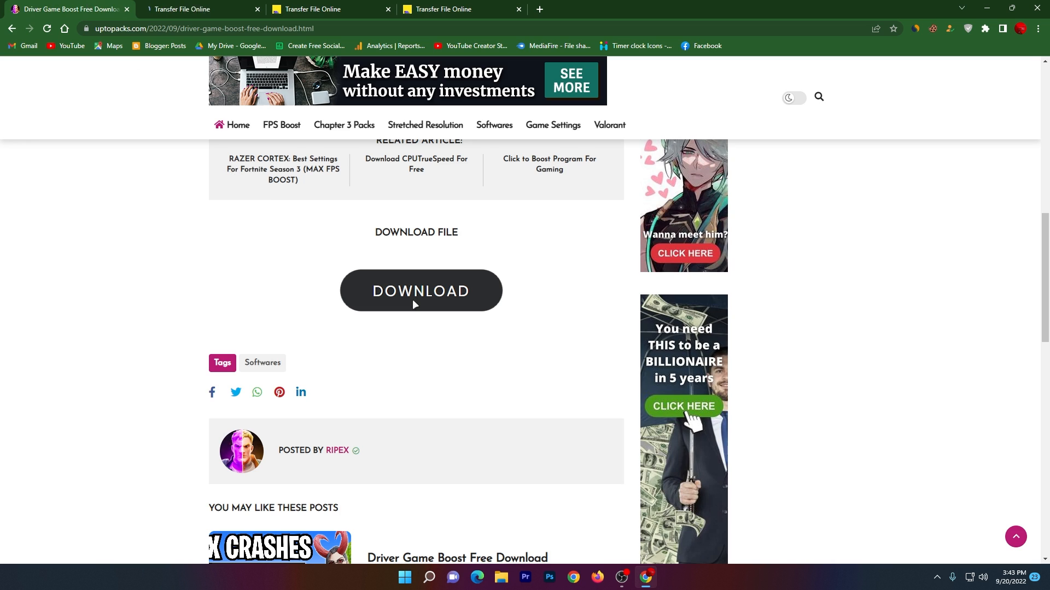
{"action": "left_click", "coordinate": [420, 291]}
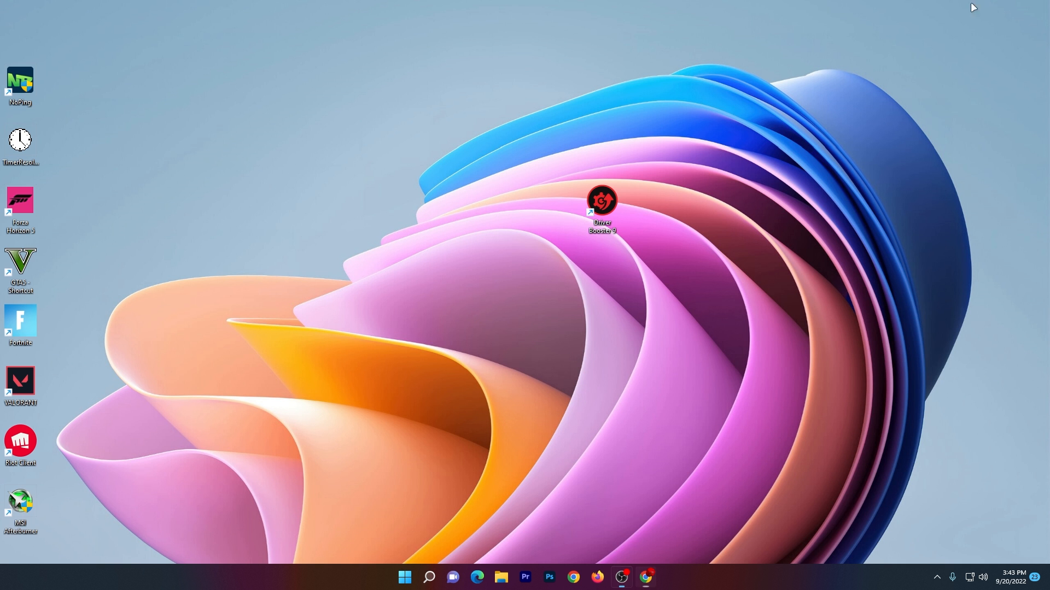
- Launch Driver Booster 9 from its desktop shortcut
{"action": "left_click", "coordinate": [601, 202]}
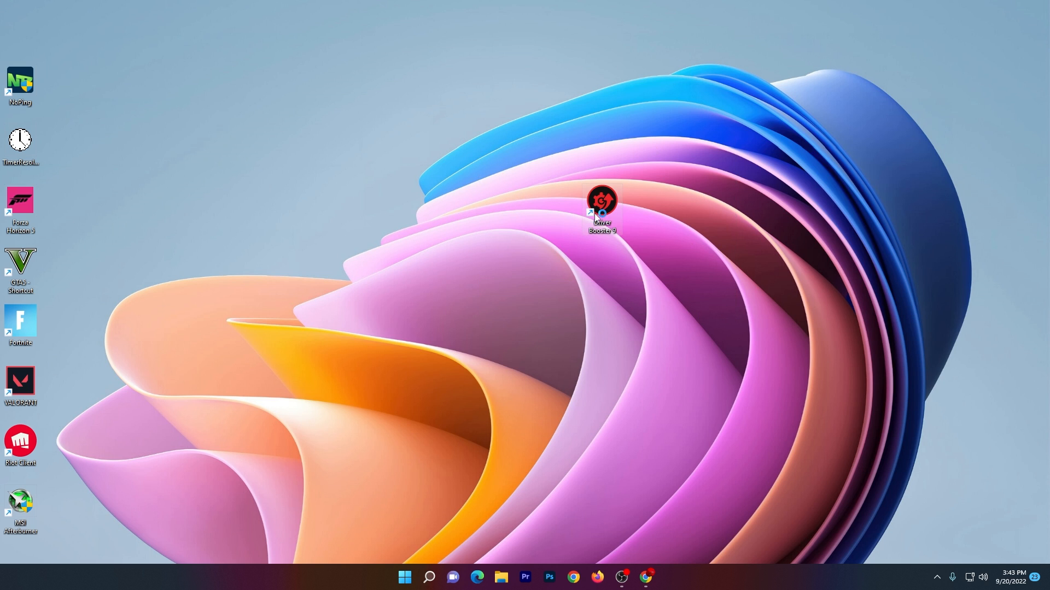
{"action": "double_click", "coordinate": [601, 205]}
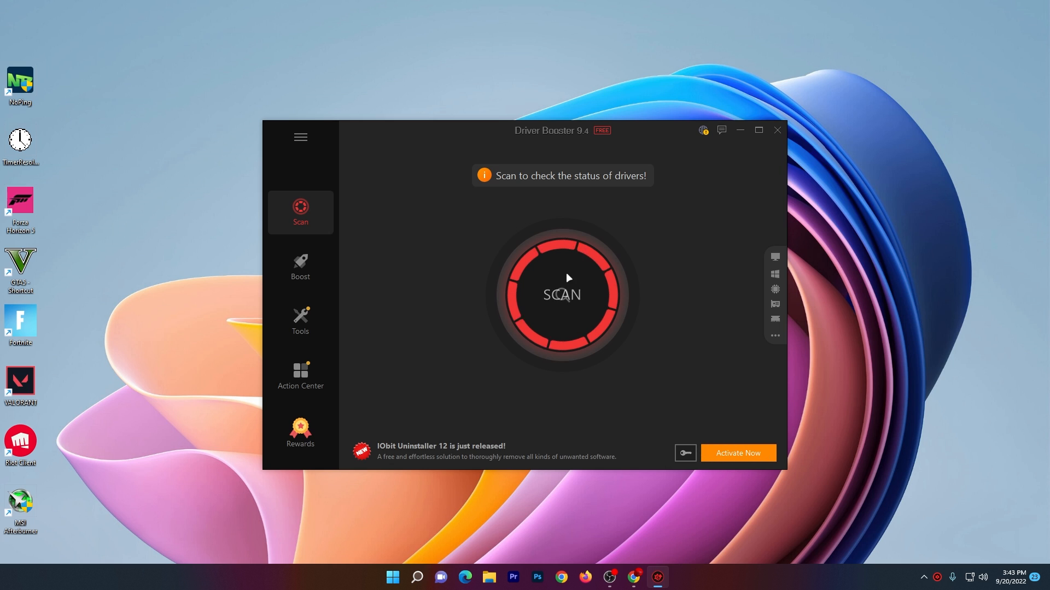
- Scan the PC, finding 3 outdated drivers and 118 up to date
{"action": "left_click", "coordinate": [562, 294]}
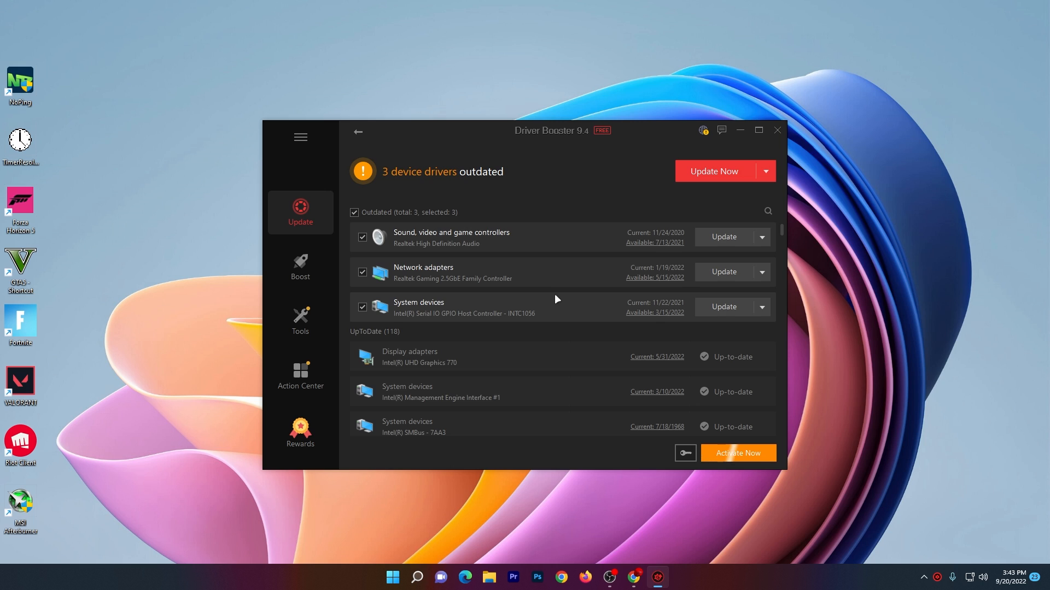
{"action": "mouse_move", "coordinate": [507, 251]}
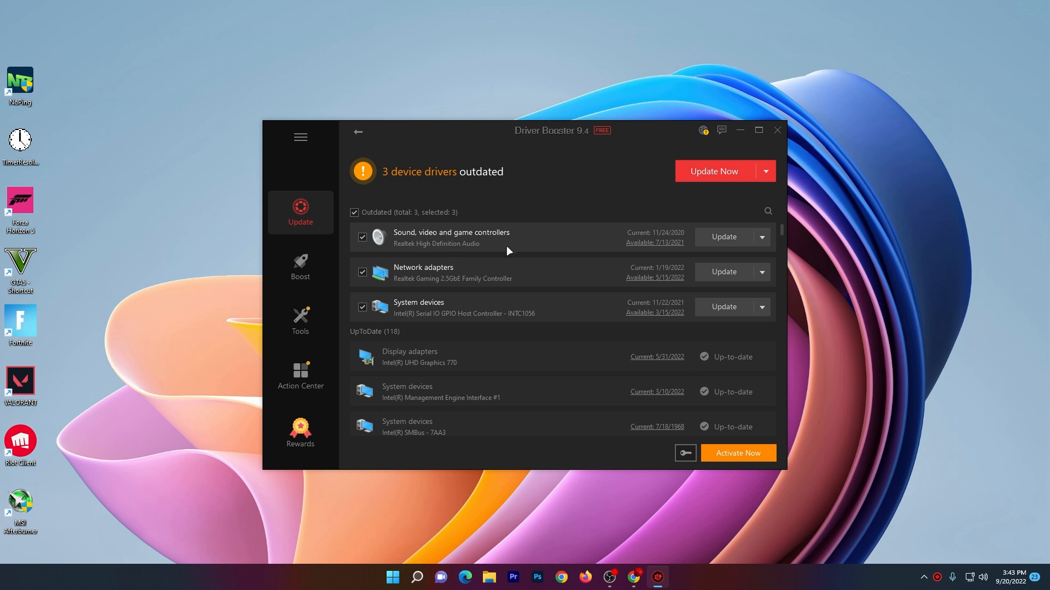
{"action": "mouse_move", "coordinate": [395, 284]}
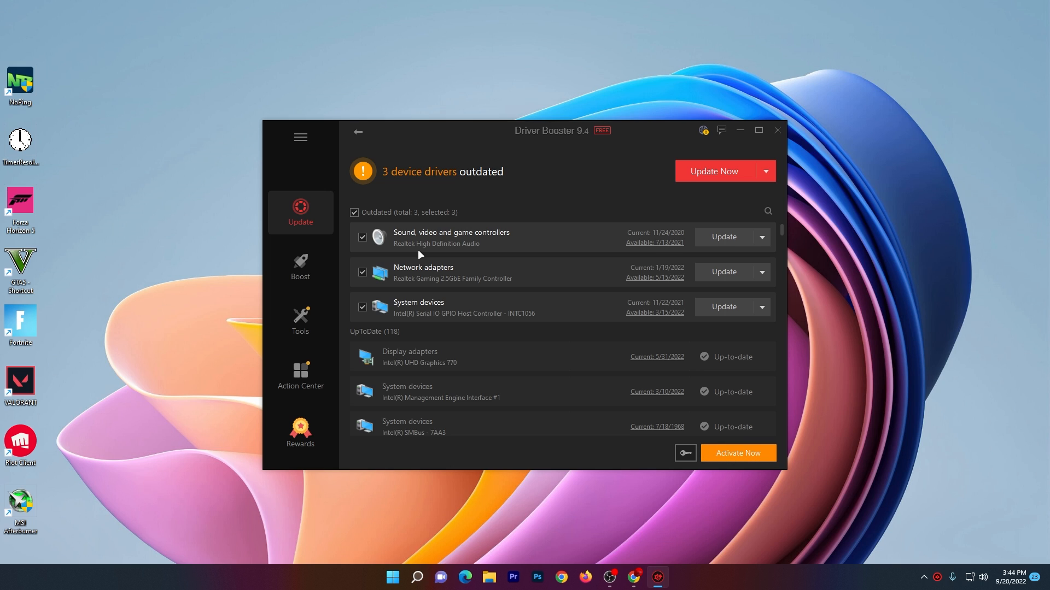
- Update all three outdated drivers, continuing with the free edition
{"action": "left_click", "coordinate": [712, 172]}
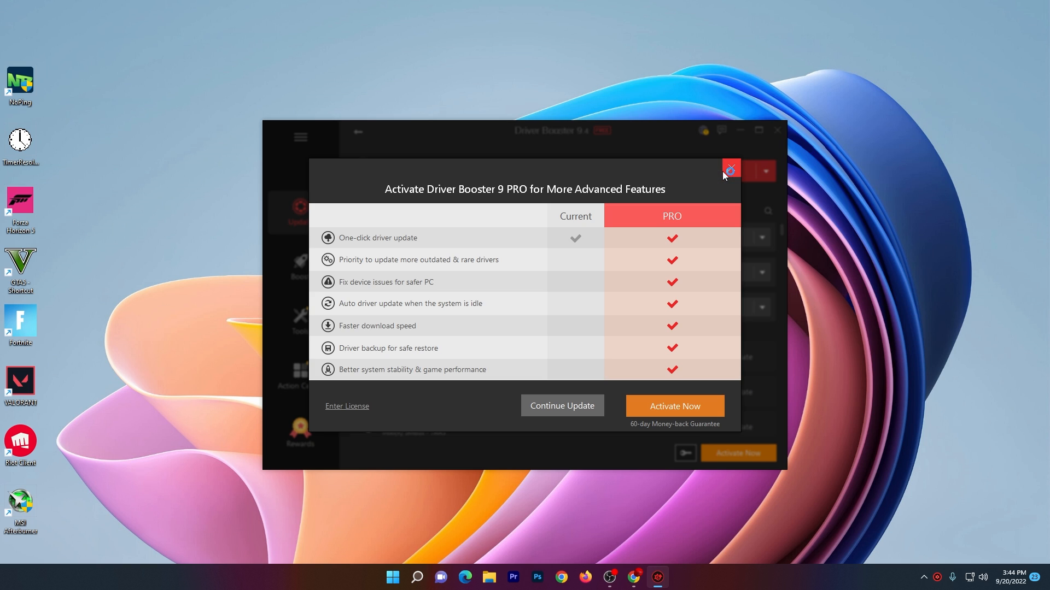
{"action": "mouse_move", "coordinate": [562, 406]}
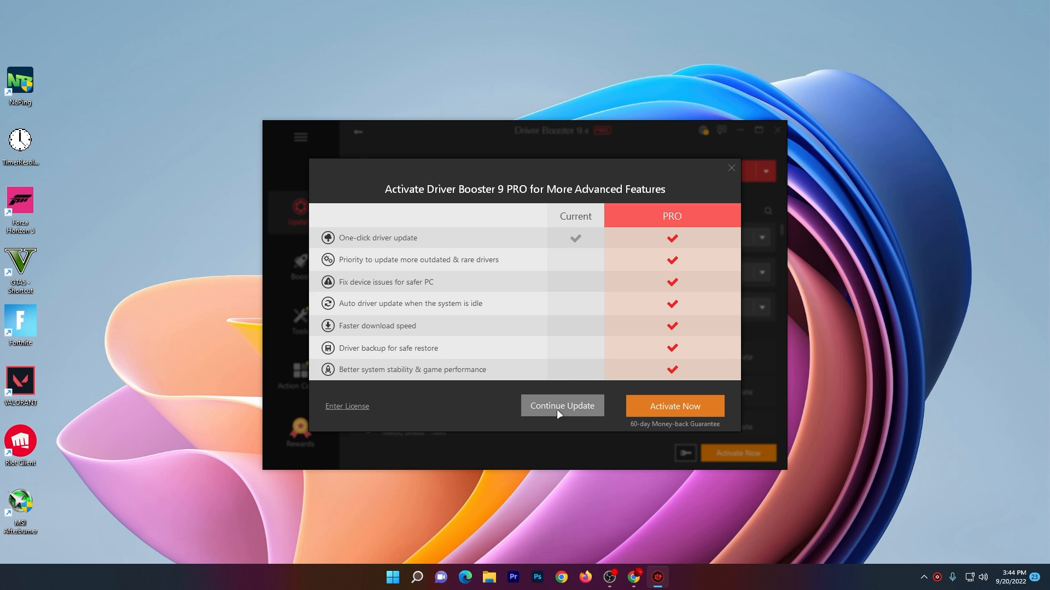
{"action": "left_click", "coordinate": [562, 405]}
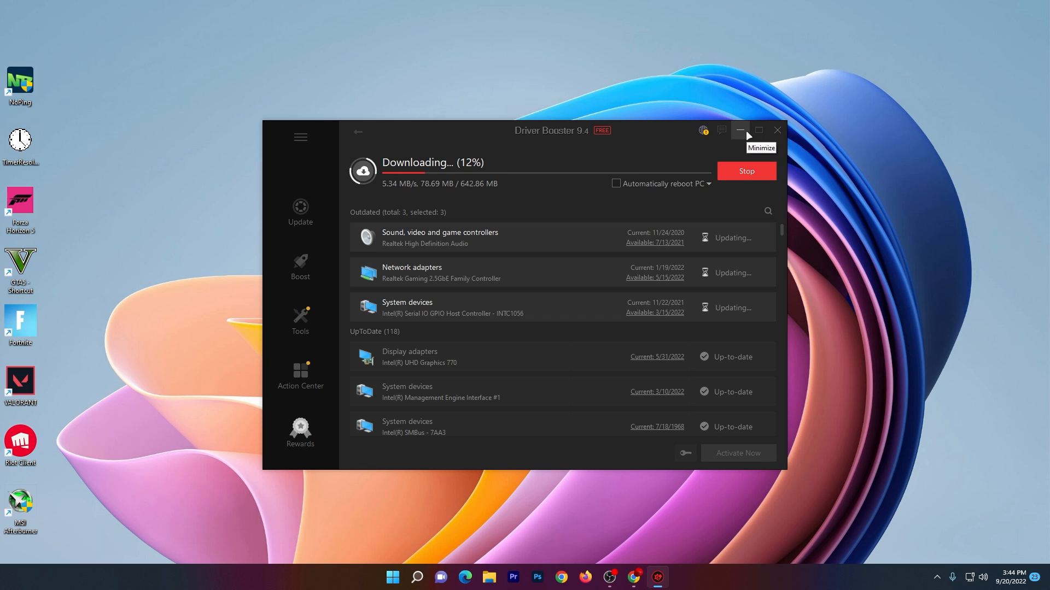
- Enable Fortnite's Additional Command Line Arguments as -d3d11 in launcher settings
{"action": "left_click", "coordinate": [739, 130]}
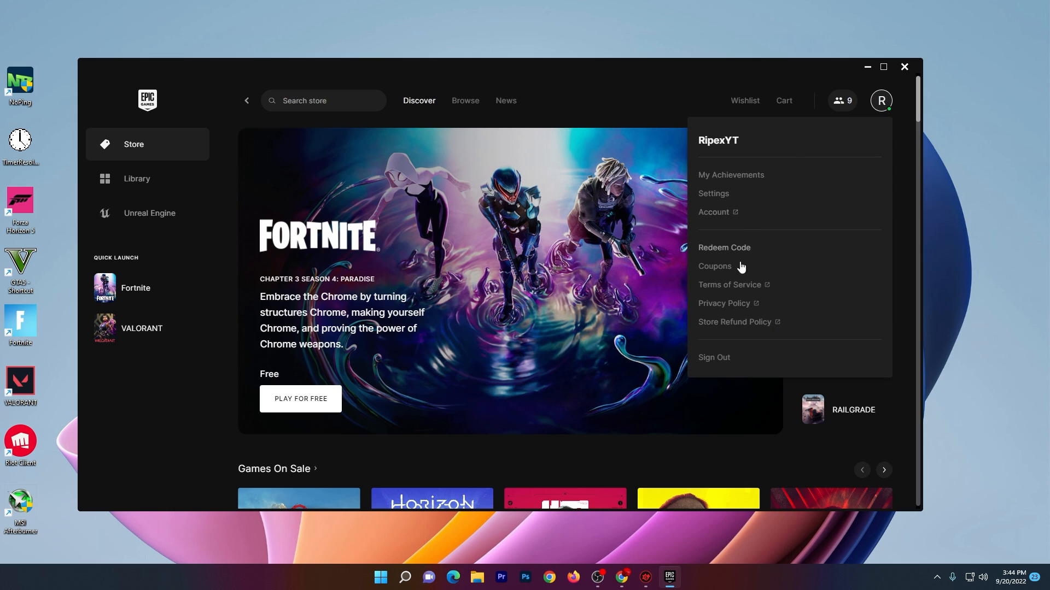
{"action": "left_click", "coordinate": [713, 194]}
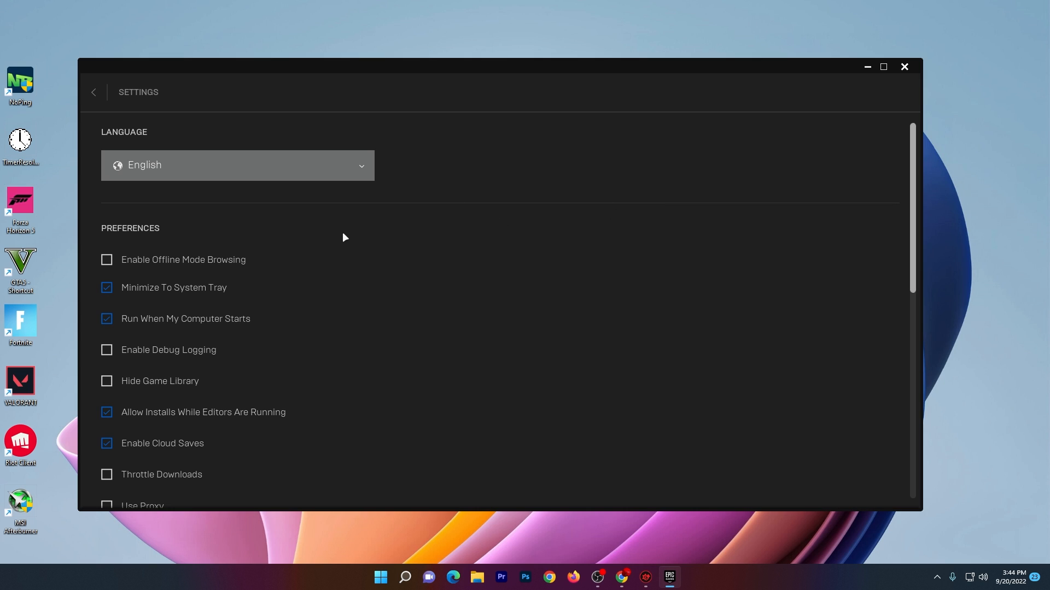
{"action": "scroll", "scroll_direction": "down", "scroll_amount": 3}
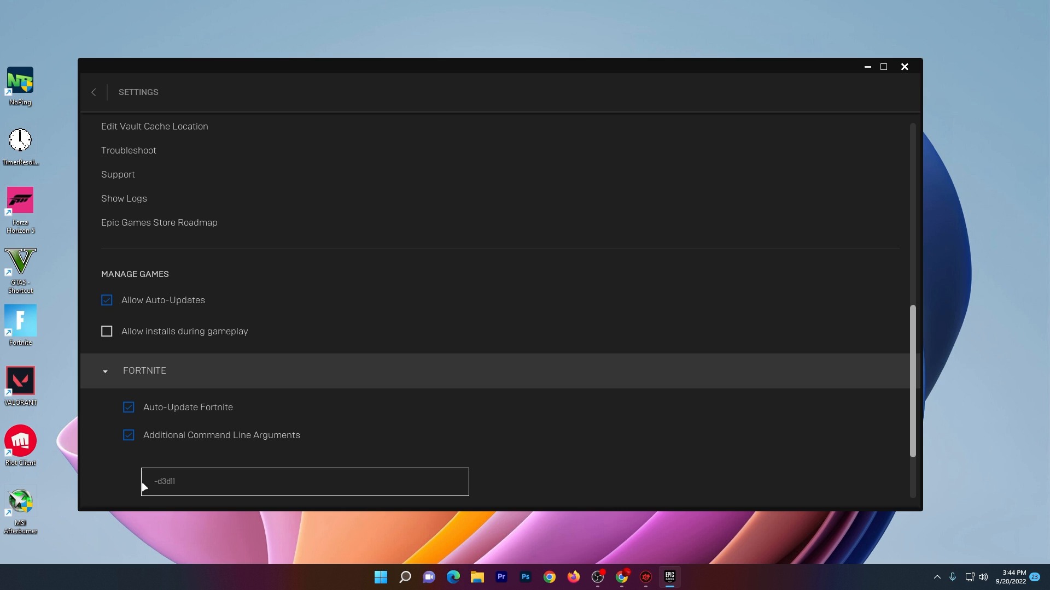
{"action": "left_click", "coordinate": [304, 483]}
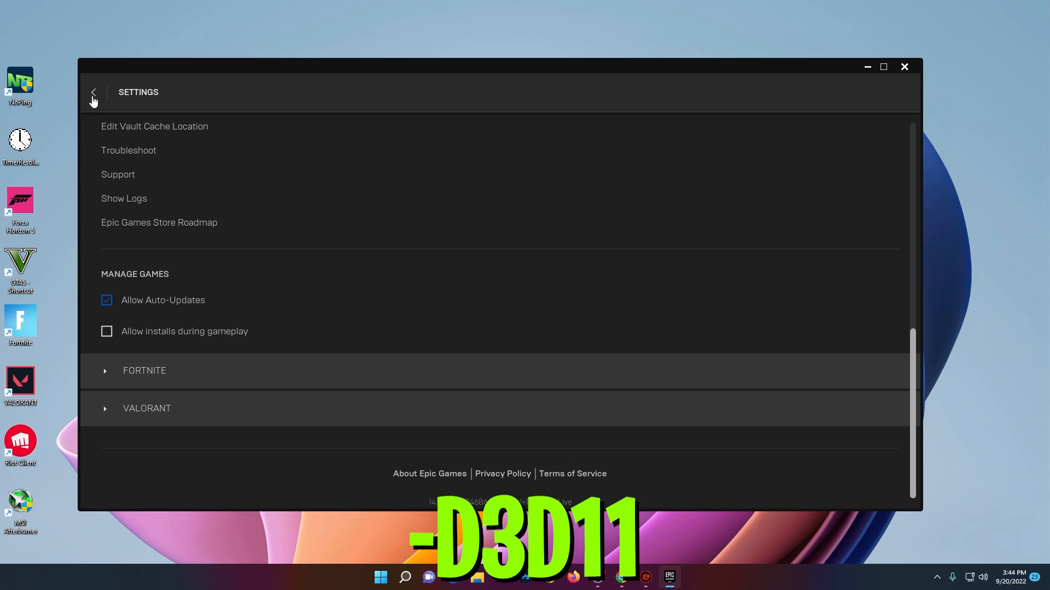
- Verify Fortnite's game files from its Library management options
{"action": "left_click", "coordinate": [93, 92]}
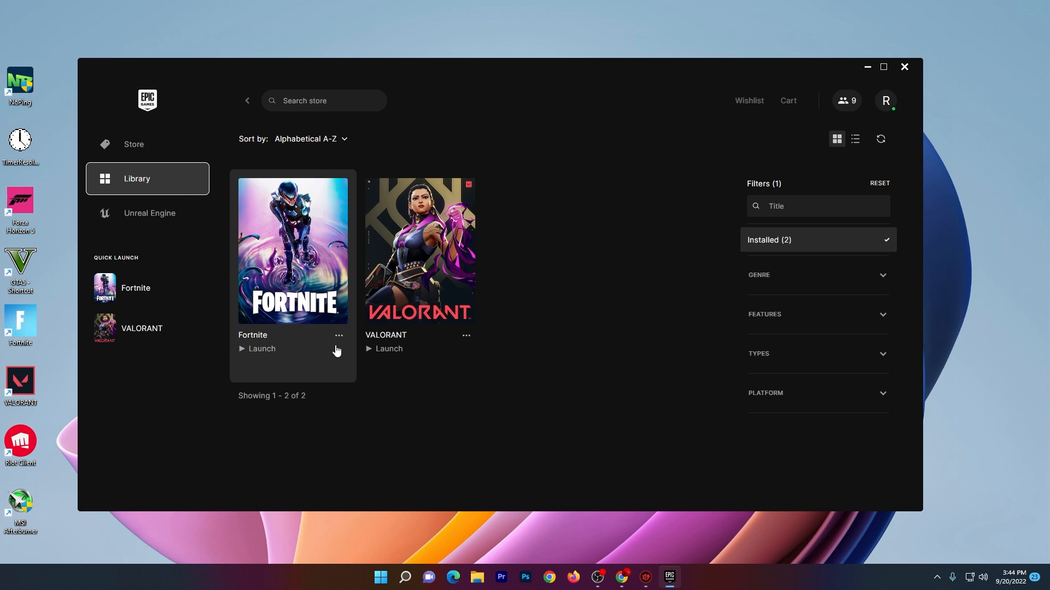
{"action": "left_click", "coordinate": [338, 335]}
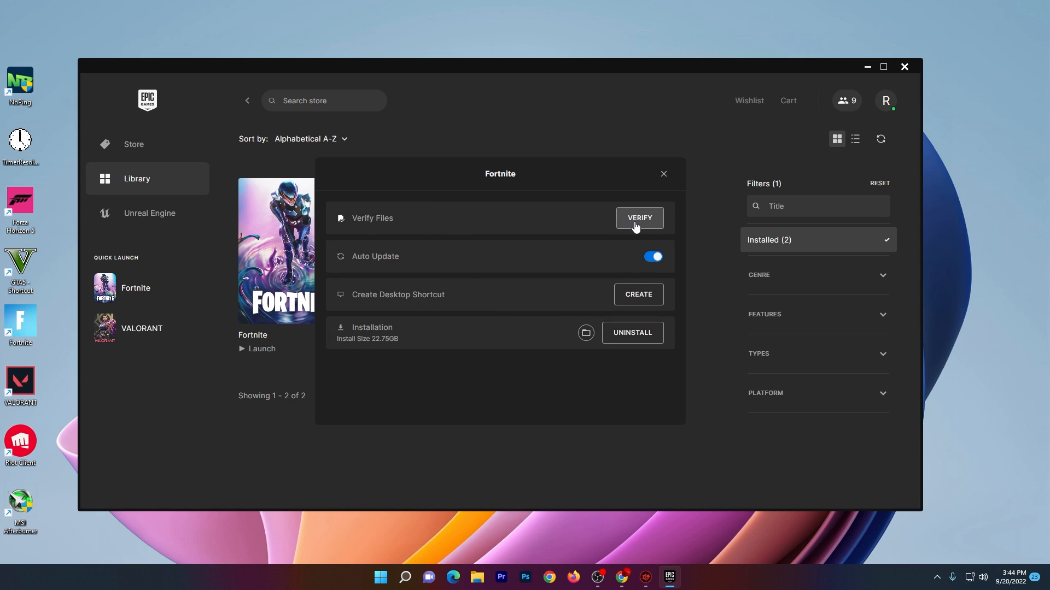
{"action": "left_click", "coordinate": [663, 174]}
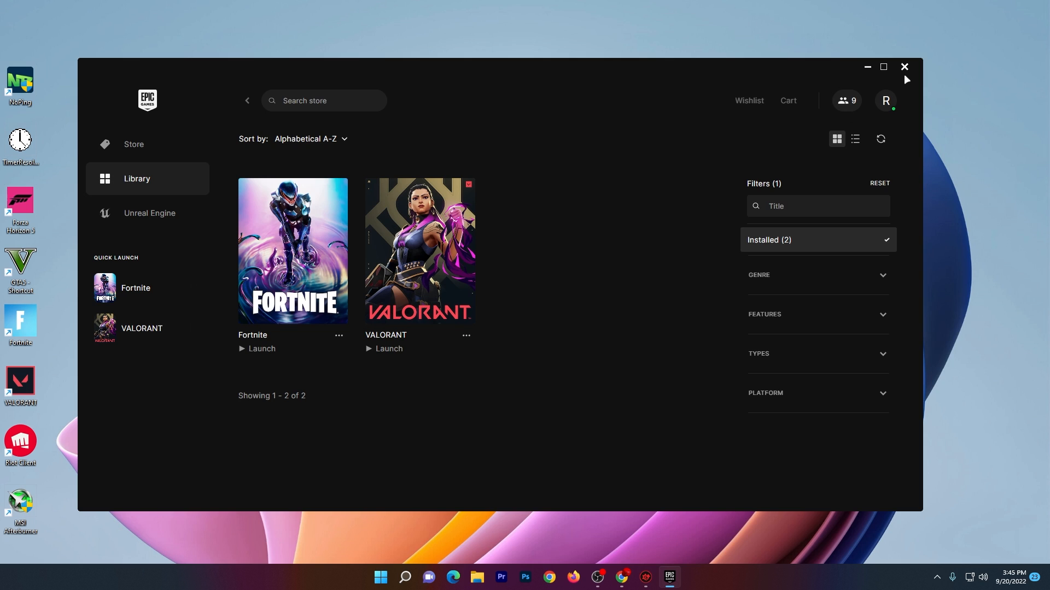